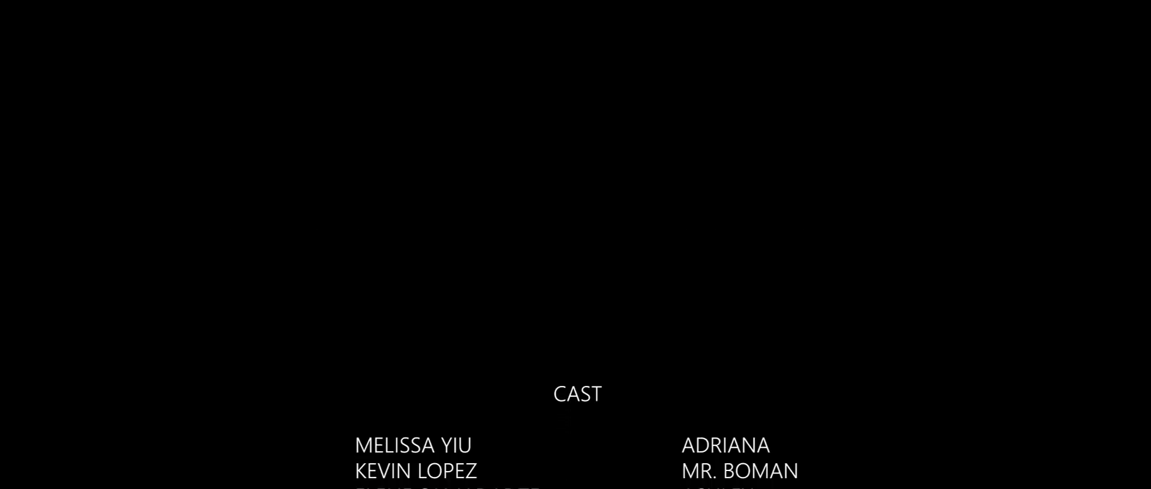
scroll(up, 3)
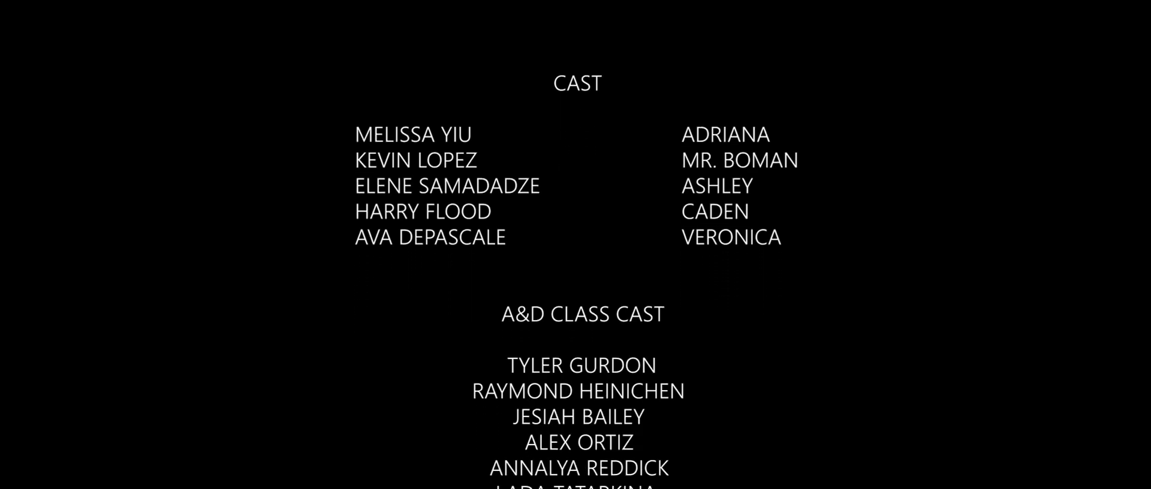
scroll(up, 3)
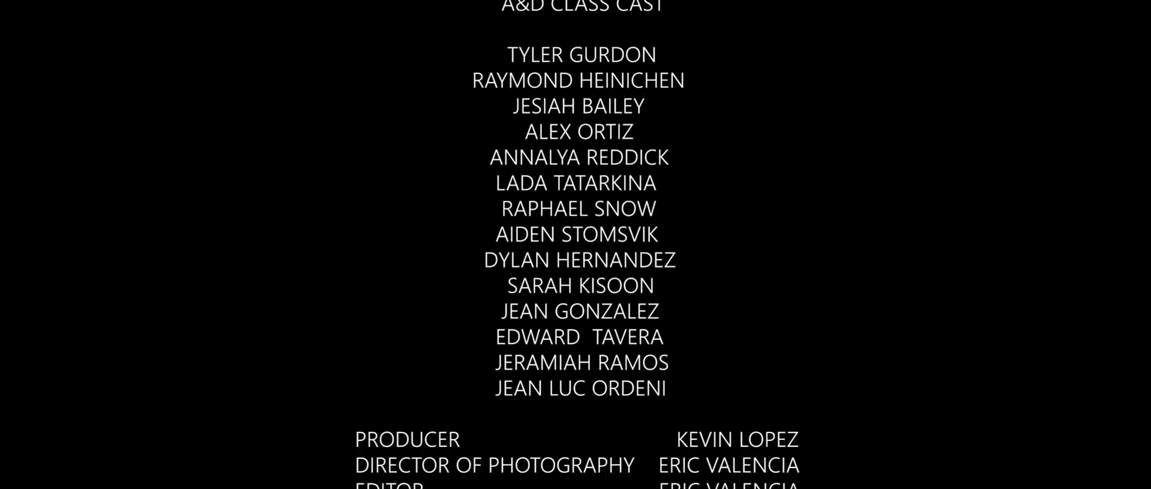
scroll(up, 3)
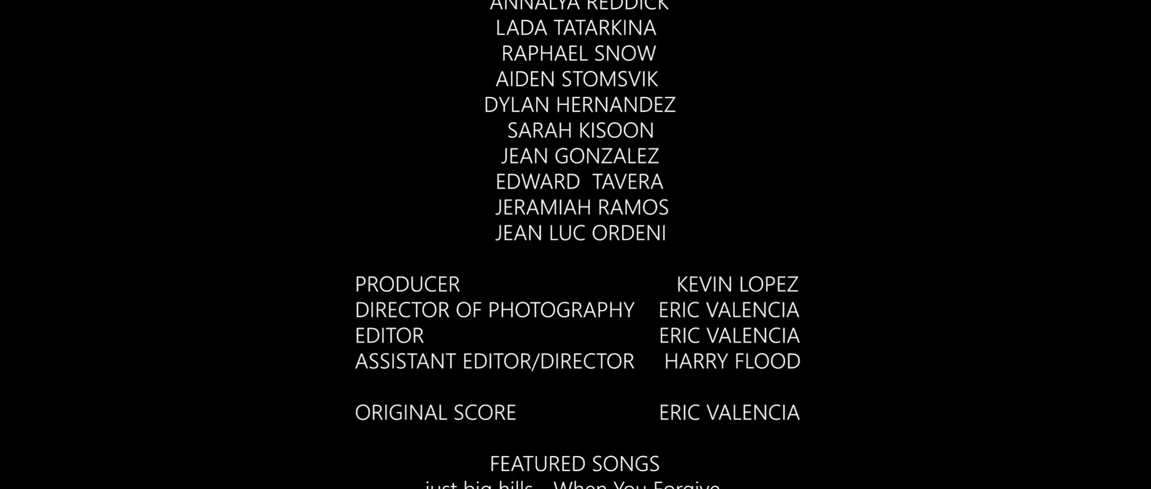